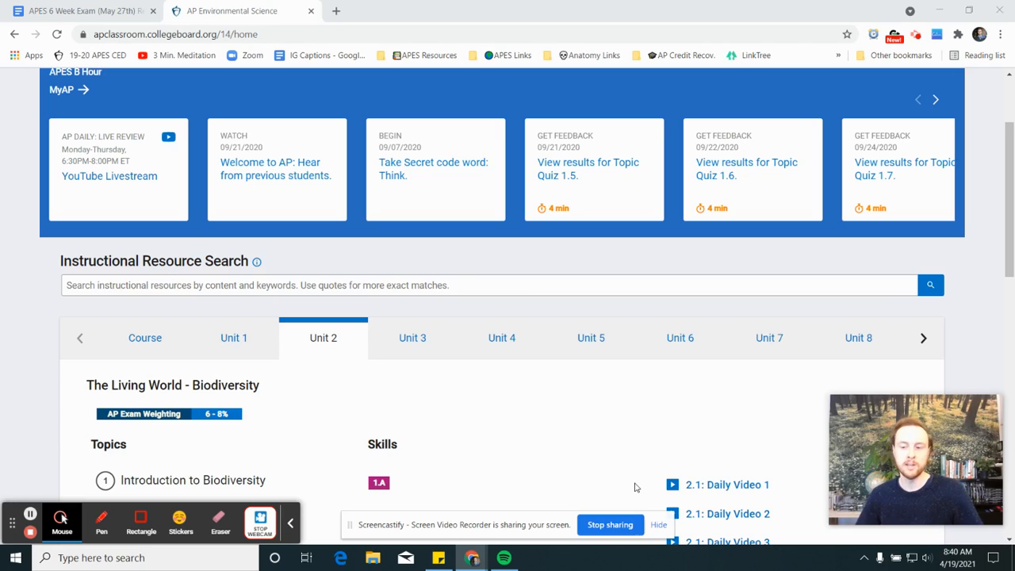
{"action": "mouse_move", "coordinate": [522, 424]}
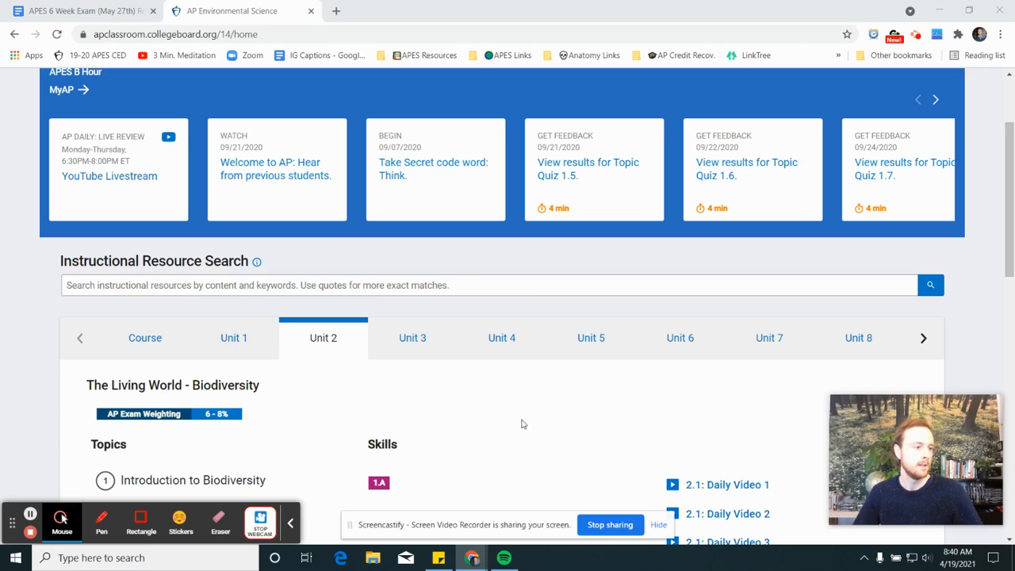
{"action": "mouse_move", "coordinate": [449, 345]}
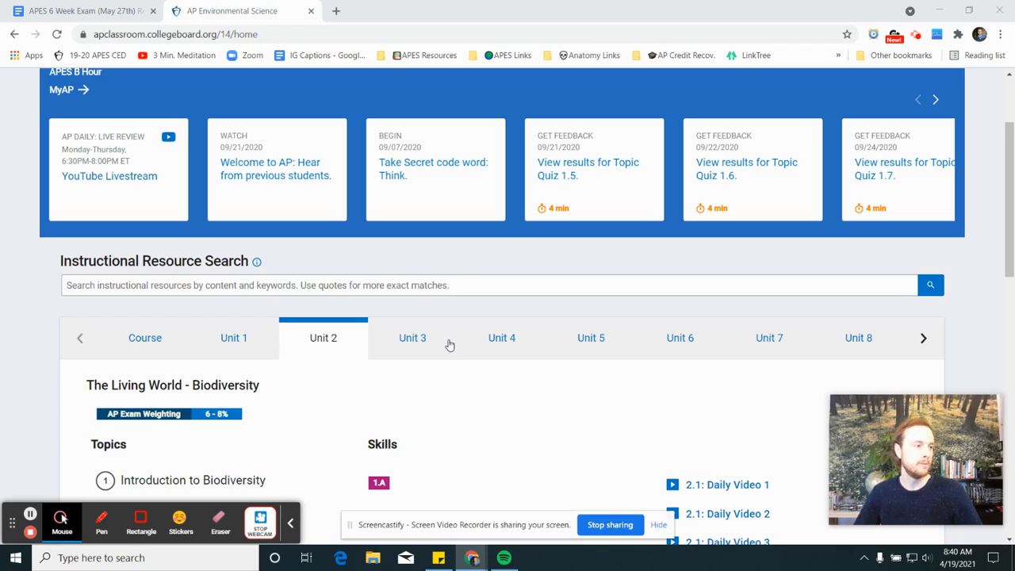
{"action": "mouse_move", "coordinate": [245, 343]}
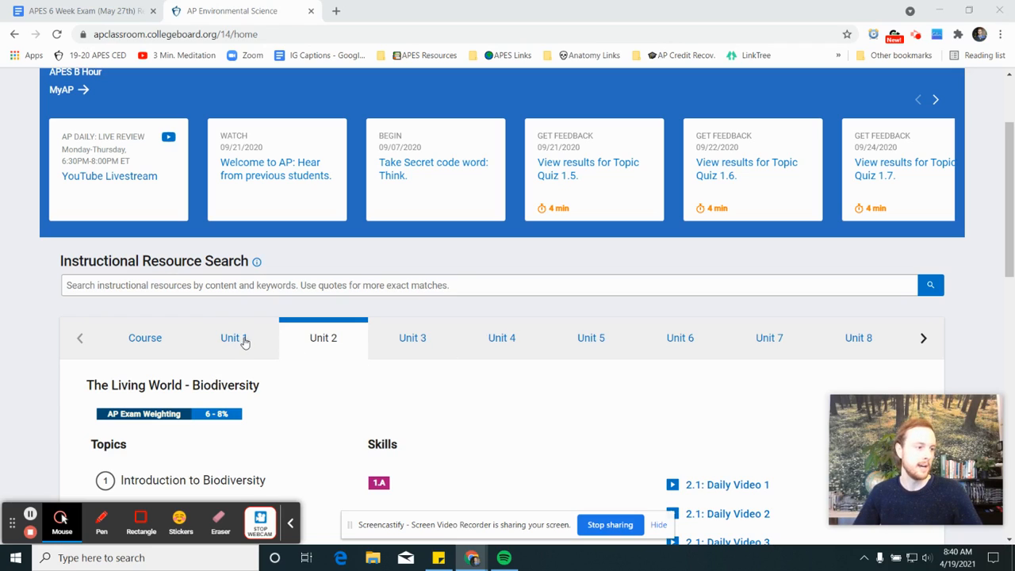
- Open Unit 1, The Living World – Ecosystems, and scroll to its topic list
{"action": "left_click", "coordinate": [234, 337]}
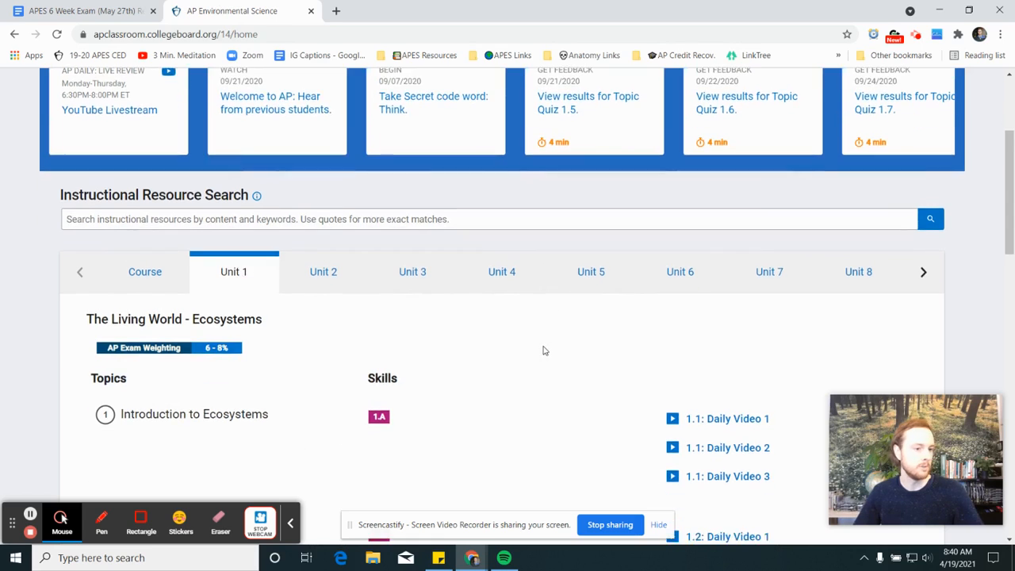
{"action": "scroll", "scroll_direction": "down", "scroll_amount": 3}
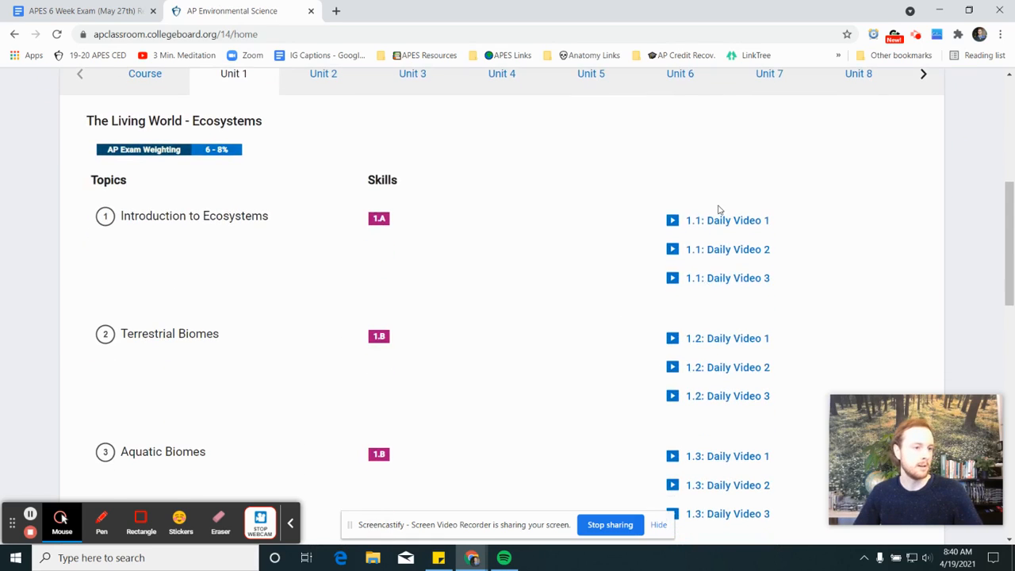
{"action": "mouse_move", "coordinate": [727, 220]}
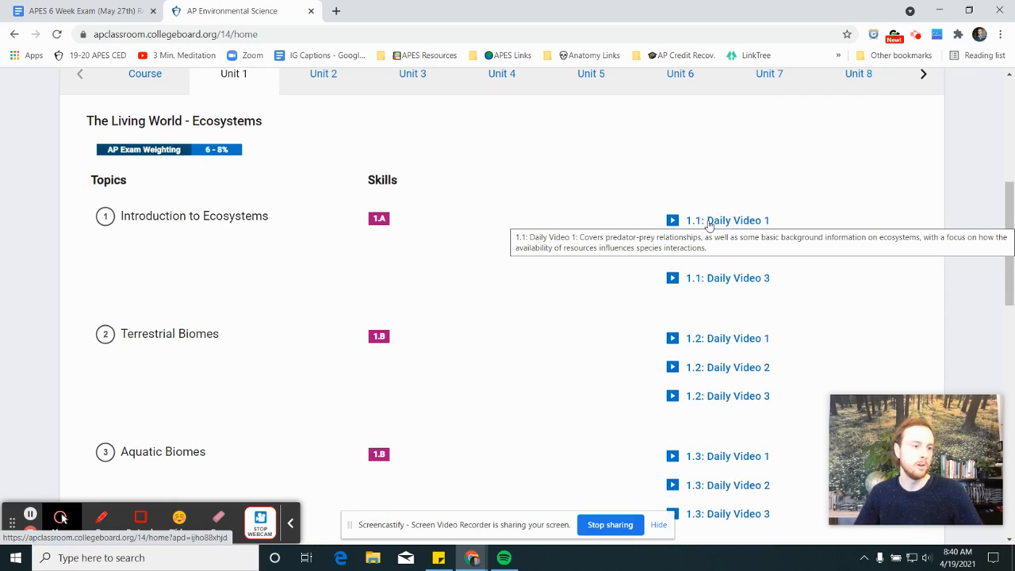
{"action": "mouse_move", "coordinate": [529, 195]}
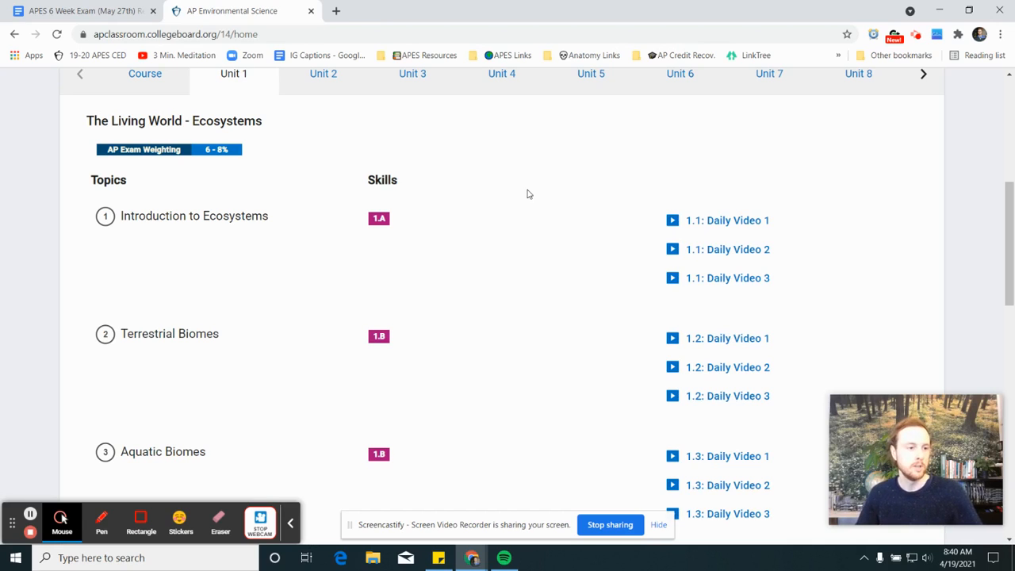
{"action": "mouse_move", "coordinate": [731, 228]}
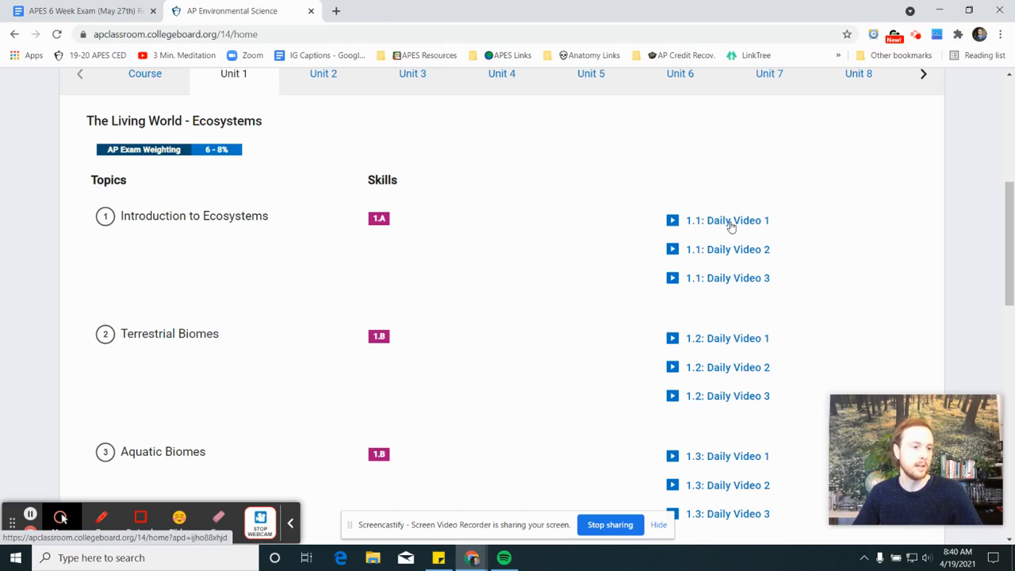
{"action": "left_click", "coordinate": [726, 220]}
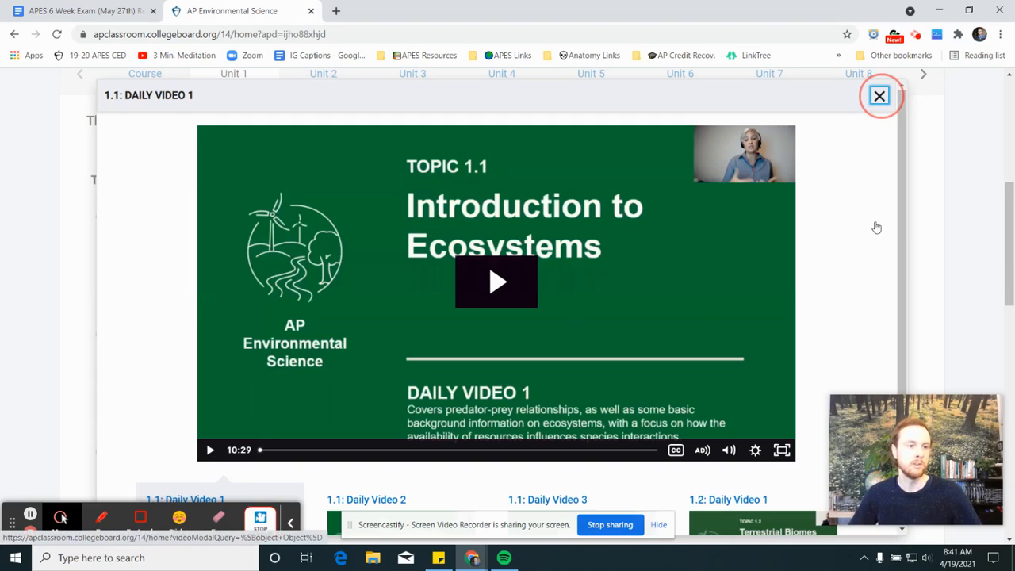
{"action": "left_click", "coordinate": [879, 95]}
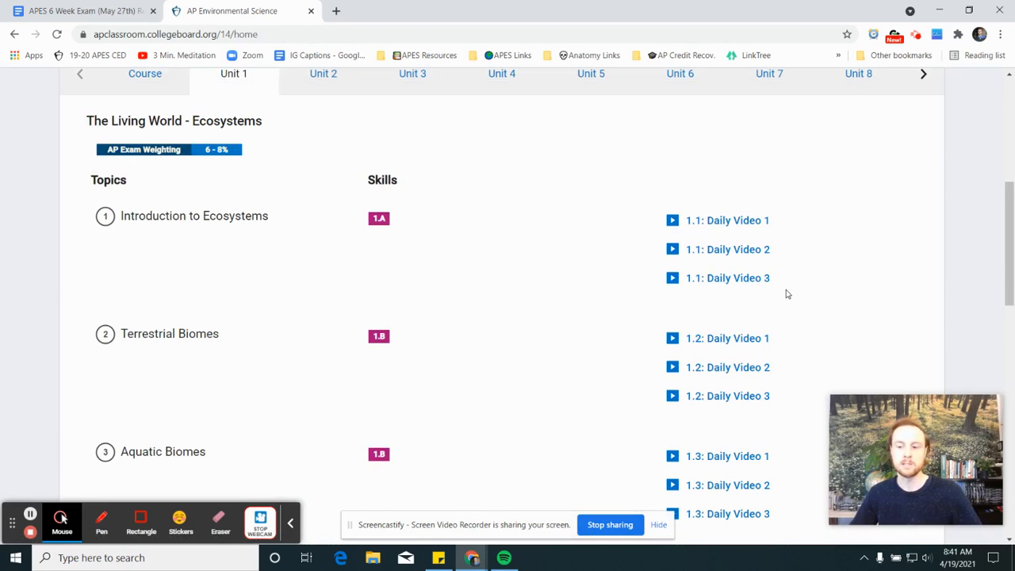
{"action": "mouse_move", "coordinate": [722, 288]}
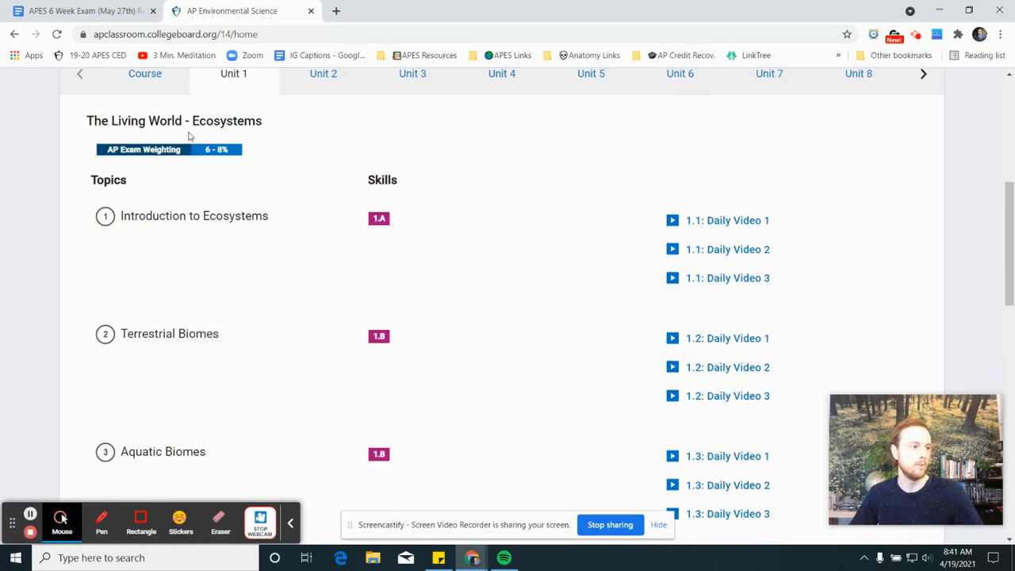
- Scroll past Food Chains and Food Webs to the Personal Progress Check MCQ and FRQ
{"action": "scroll", "scroll_direction": "down", "scroll_amount": 3}
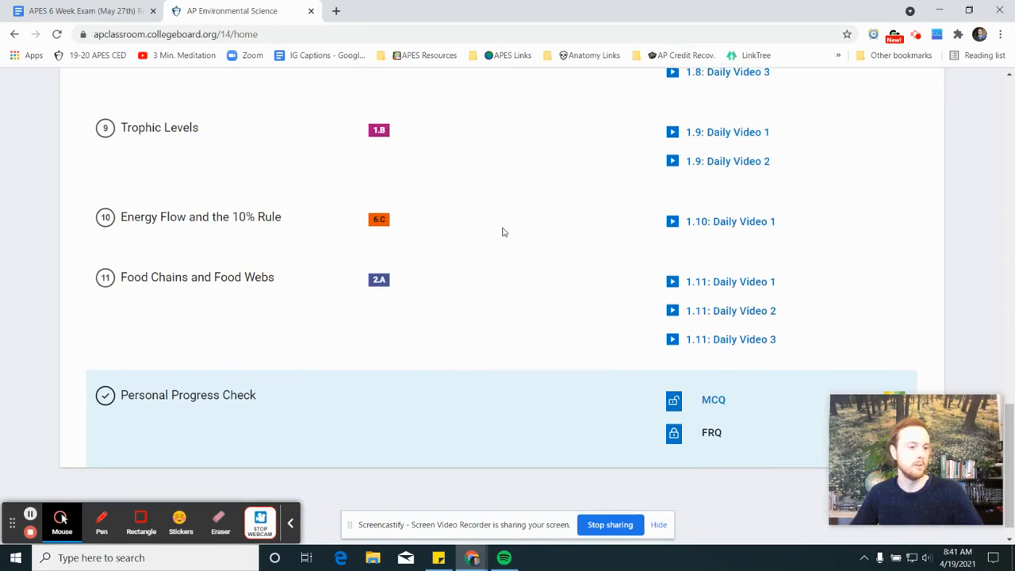
{"action": "scroll", "scroll_direction": "down", "scroll_amount": 3}
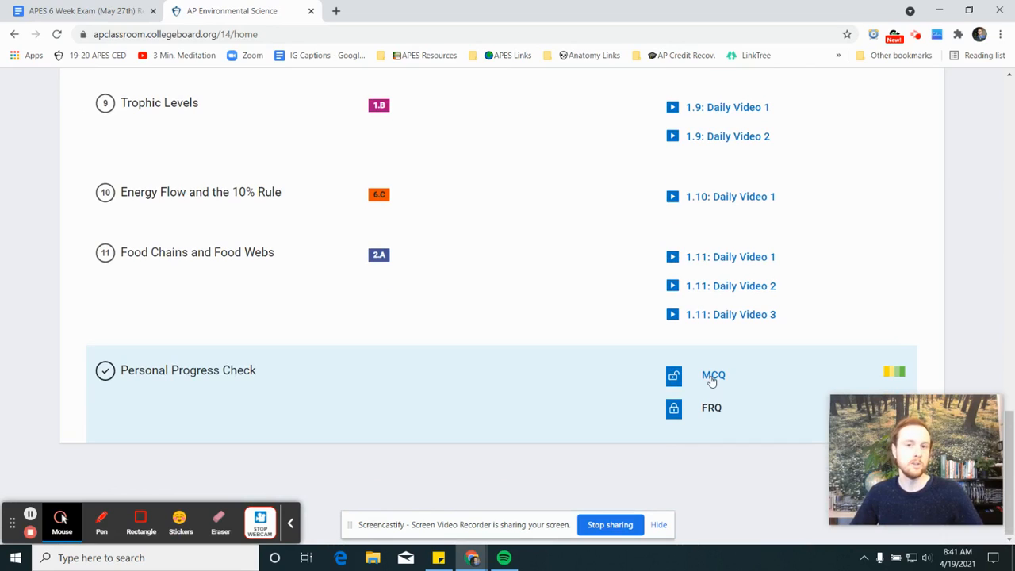
{"action": "left_click", "coordinate": [713, 375]}
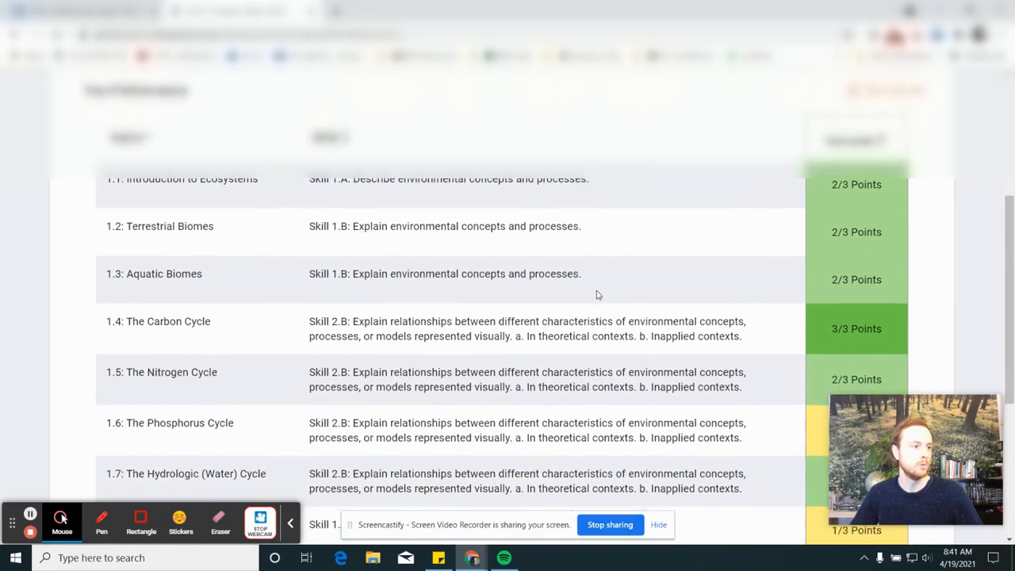
{"action": "scroll", "scroll_direction": "up", "scroll_amount": 3}
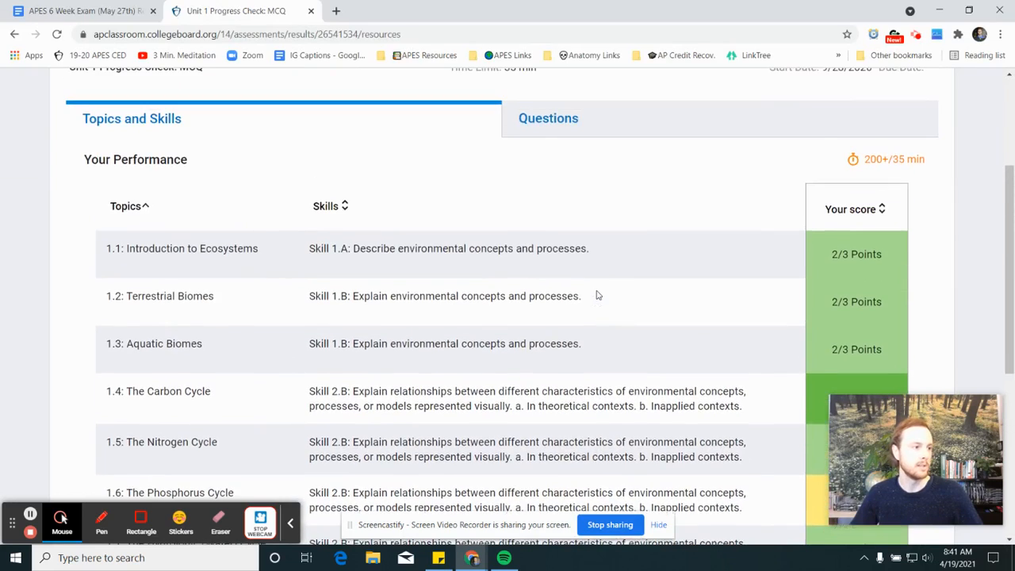
{"action": "scroll", "scroll_direction": "up", "scroll_amount": 3}
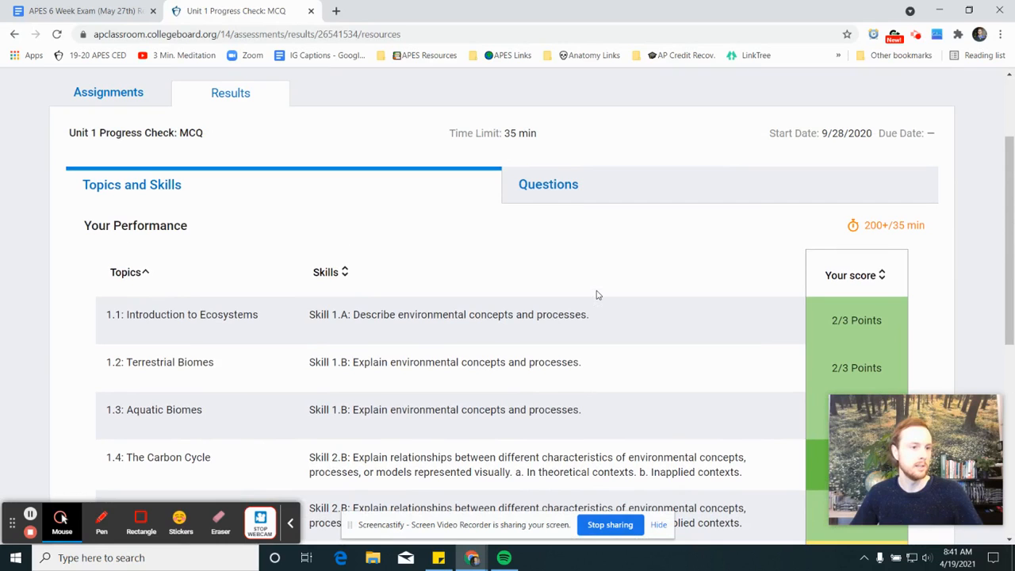
{"action": "scroll", "scroll_direction": "down", "scroll_amount": 3}
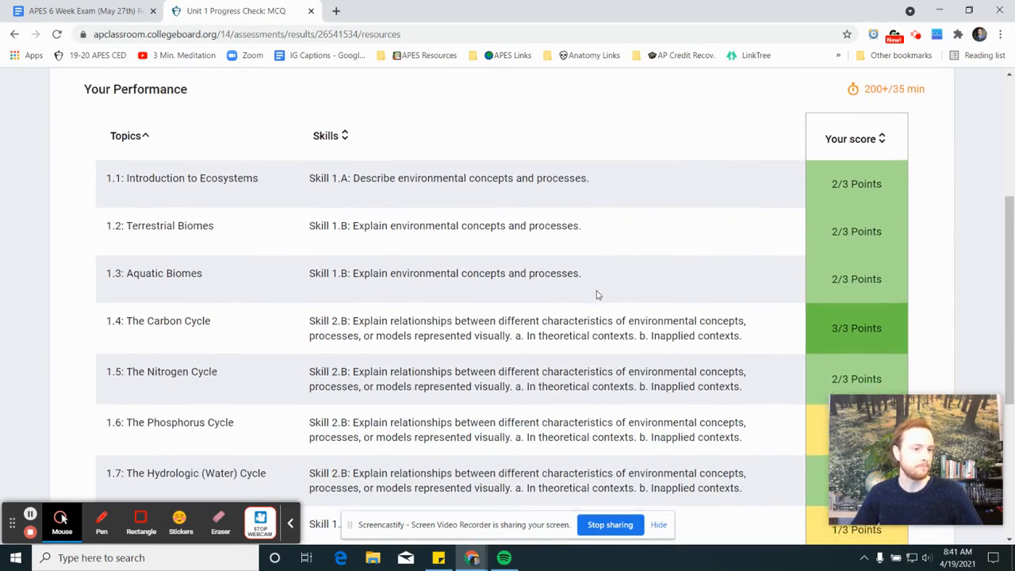
{"action": "scroll", "scroll_direction": "down", "scroll_amount": 3}
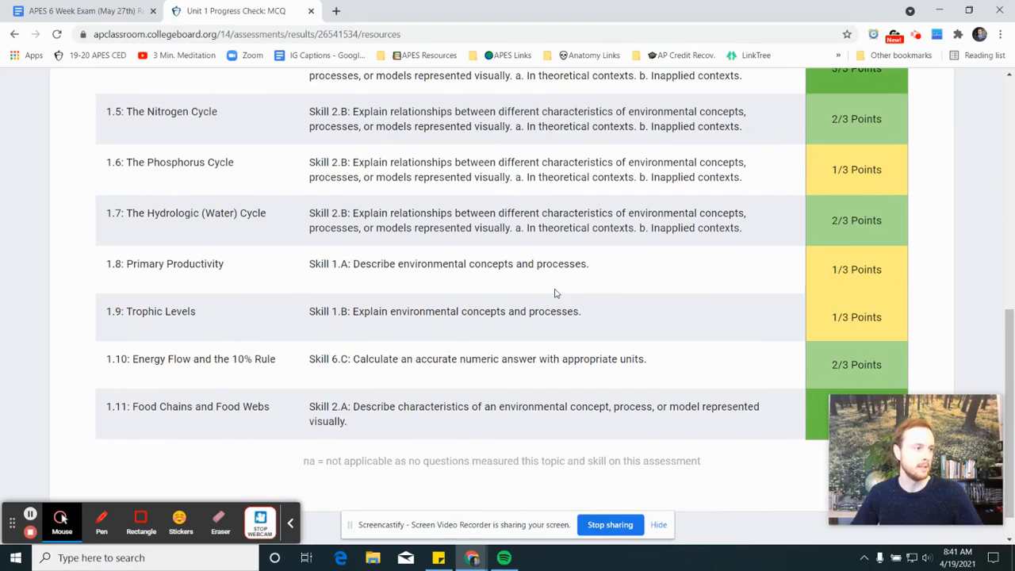
{"action": "mouse_move", "coordinate": [825, 175]}
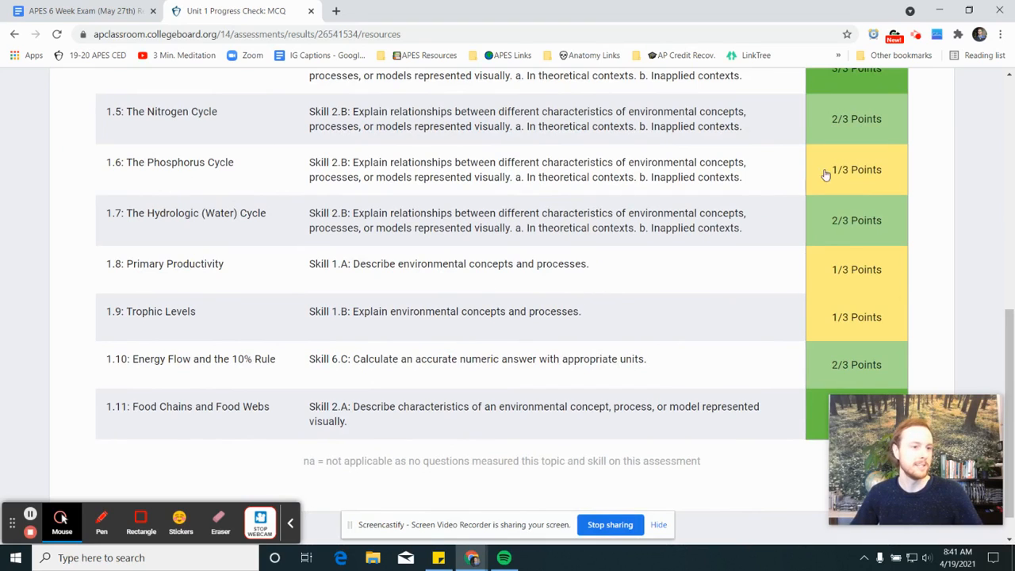
{"action": "mouse_move", "coordinate": [847, 173]}
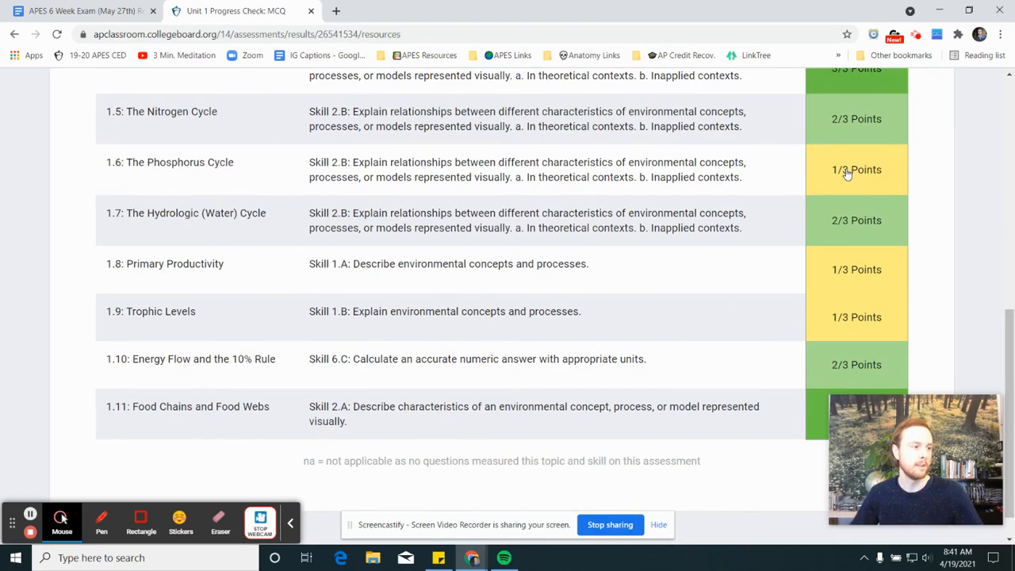
{"action": "mouse_move", "coordinate": [830, 286]}
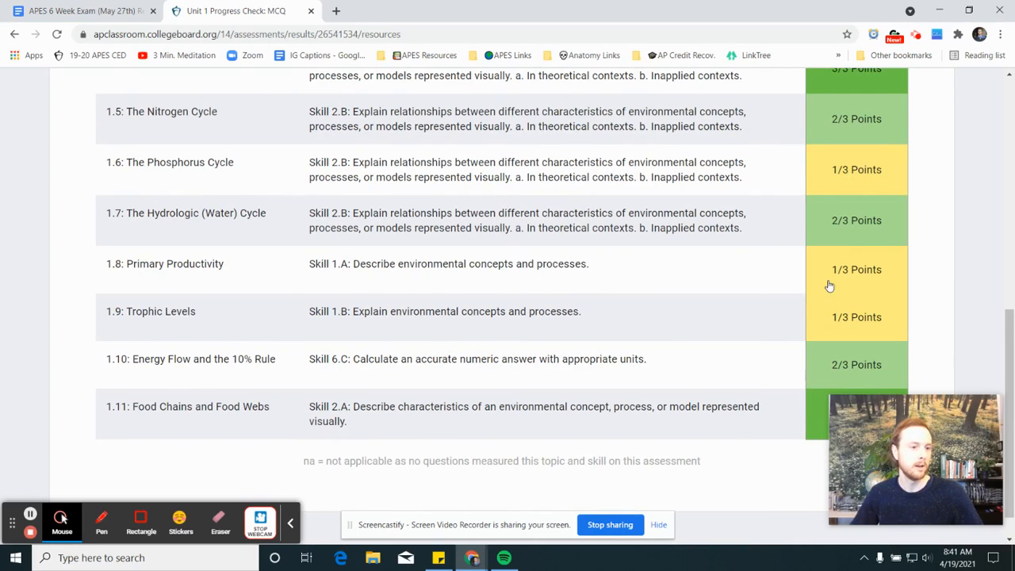
{"action": "scroll", "scroll_direction": "down", "scroll_amount": 3}
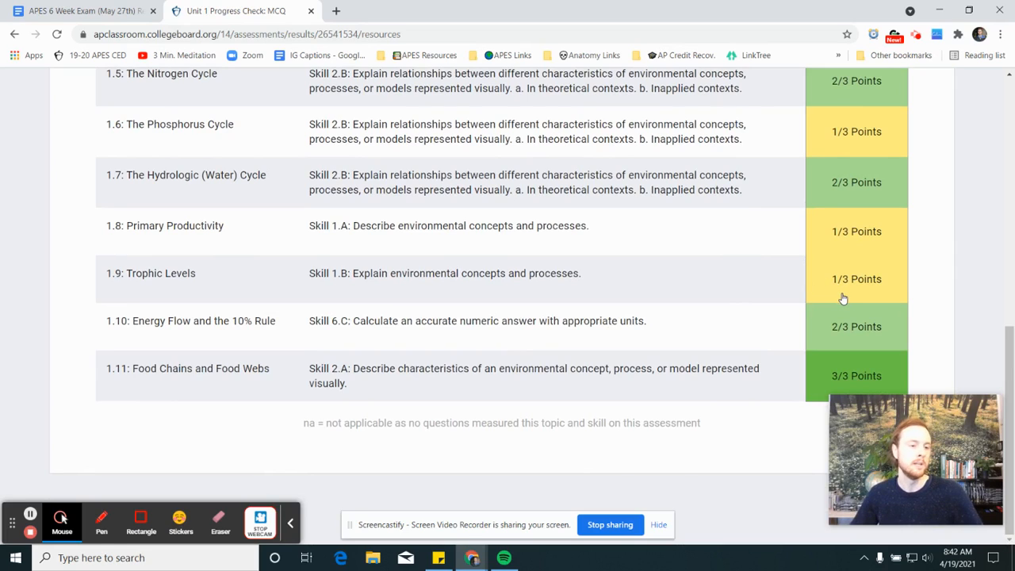
{"action": "mouse_move", "coordinate": [254, 446]}
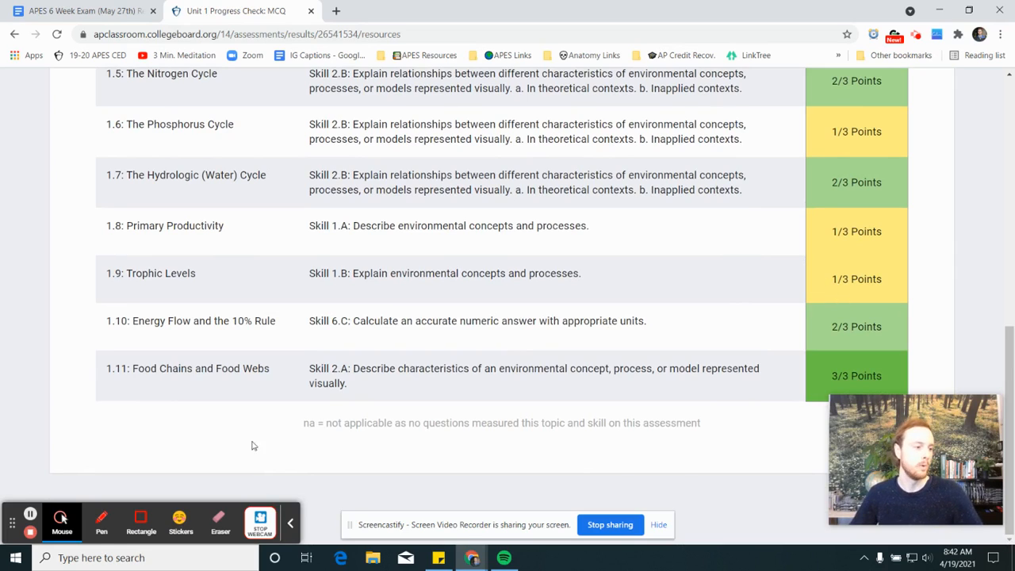
{"action": "mouse_move", "coordinate": [30, 515]}
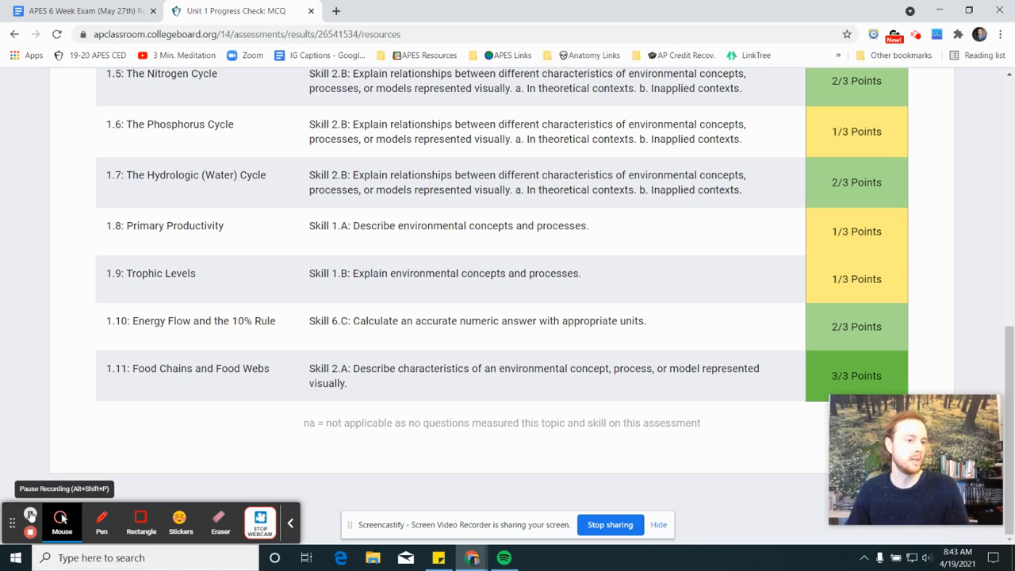
{"action": "scroll", "scroll_direction": "up", "scroll_amount": 3}
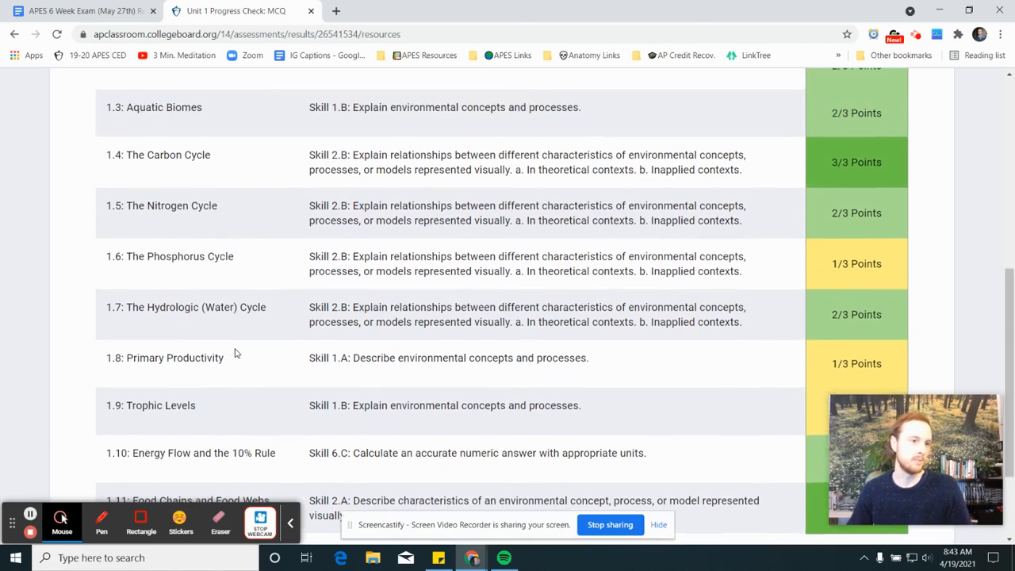
{"action": "scroll", "scroll_direction": "up", "scroll_amount": 3}
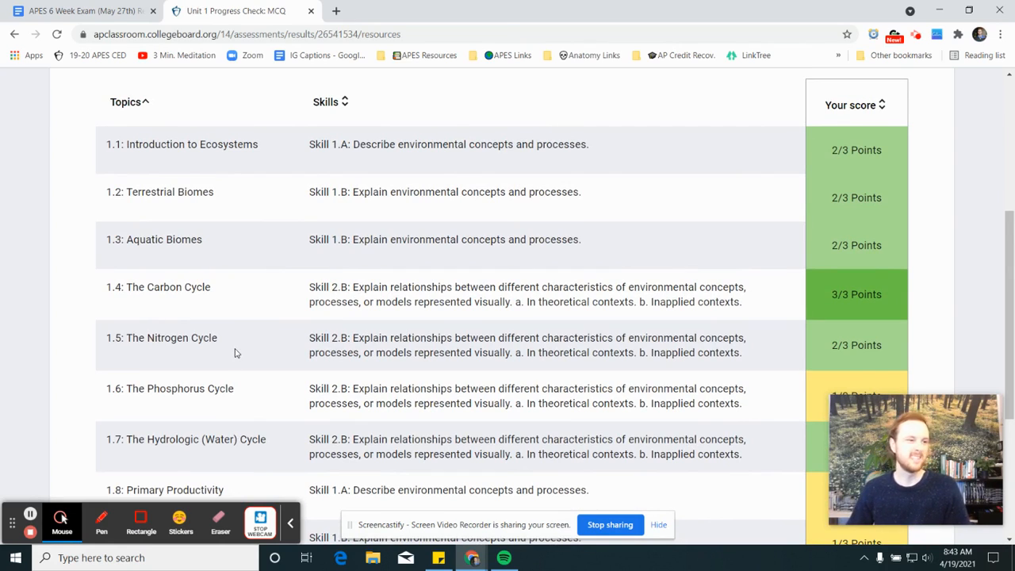
{"action": "scroll", "scroll_direction": "down", "scroll_amount": 3}
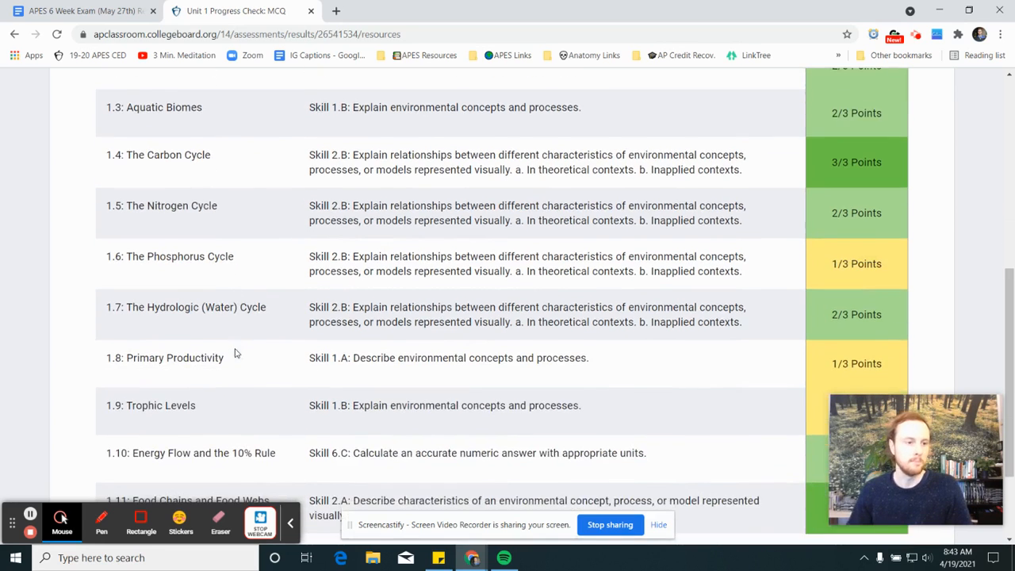
{"action": "scroll", "scroll_direction": "down", "scroll_amount": 3}
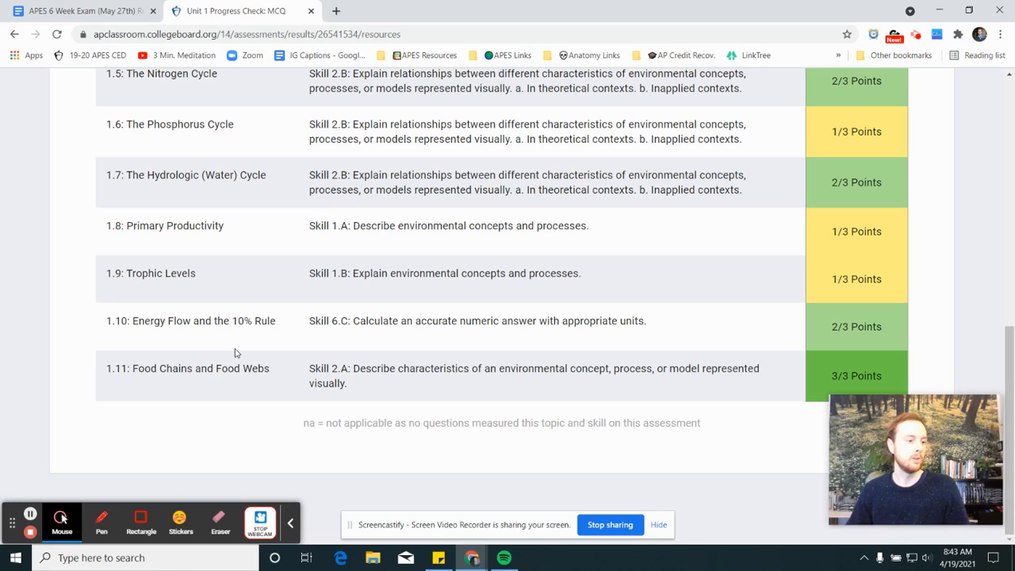
{"action": "scroll", "scroll_direction": "up", "scroll_amount": 3}
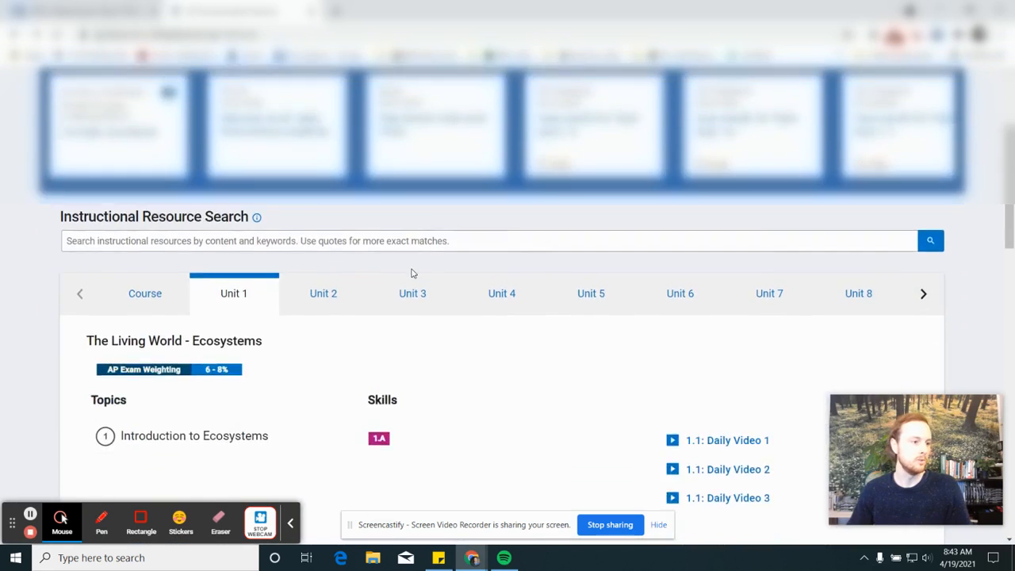
- Scroll the Unit 1 topics down to Primary Productivity and Trophic Levels daily videos
{"action": "scroll", "scroll_direction": "down", "scroll_amount": 3}
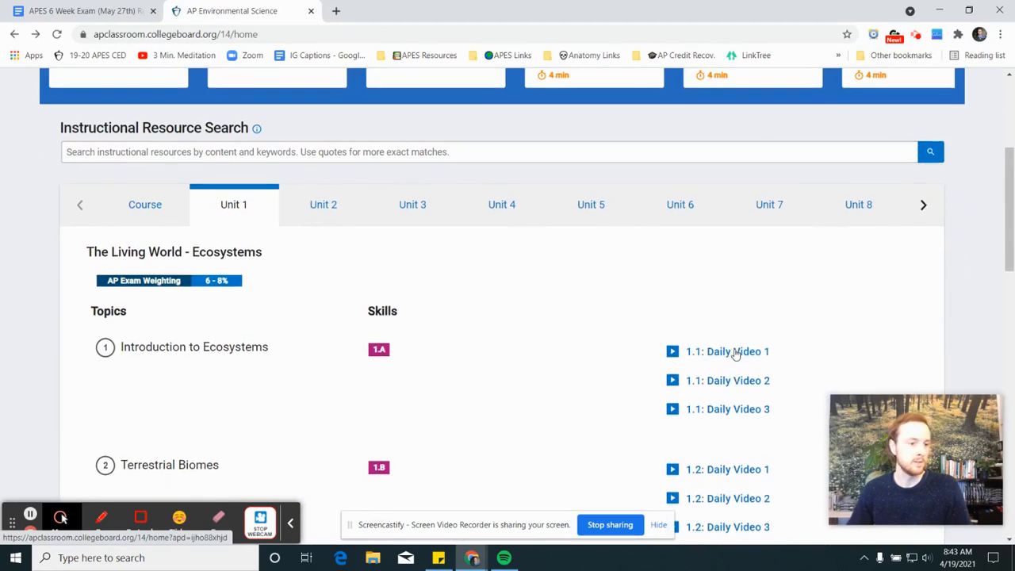
{"action": "scroll", "scroll_direction": "down", "scroll_amount": 3}
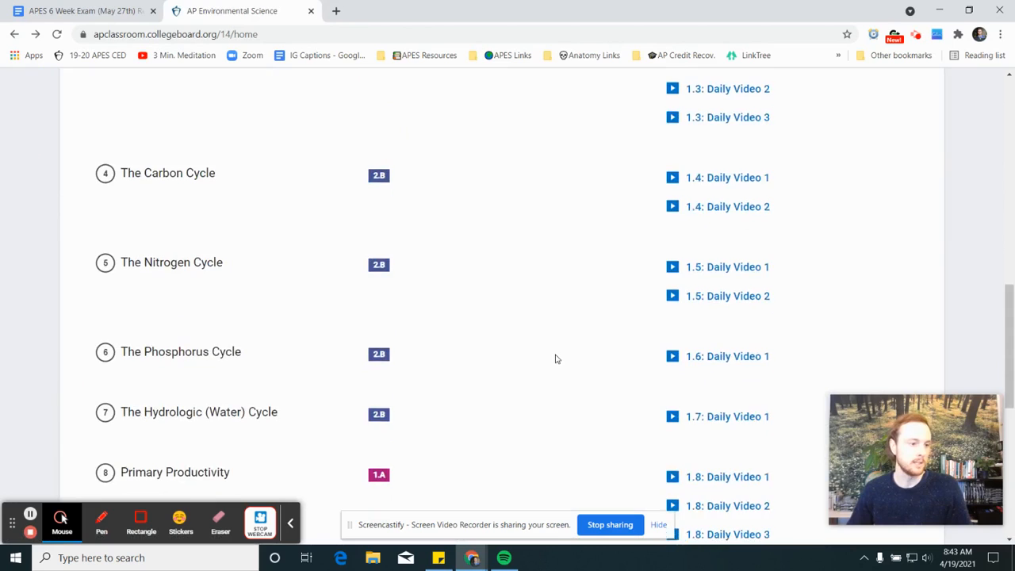
{"action": "scroll", "scroll_direction": "down", "scroll_amount": 3}
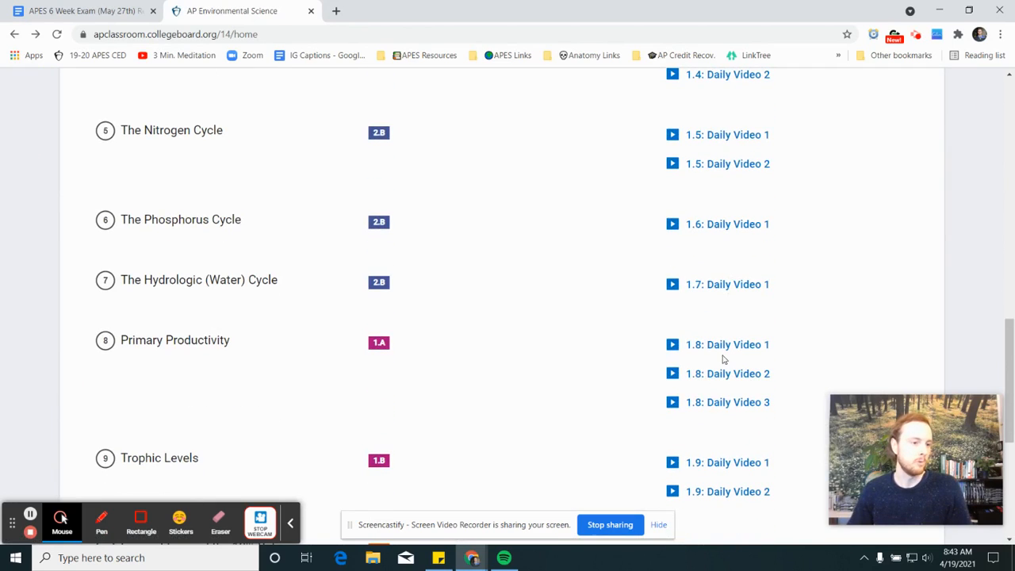
{"action": "mouse_move", "coordinate": [712, 373]}
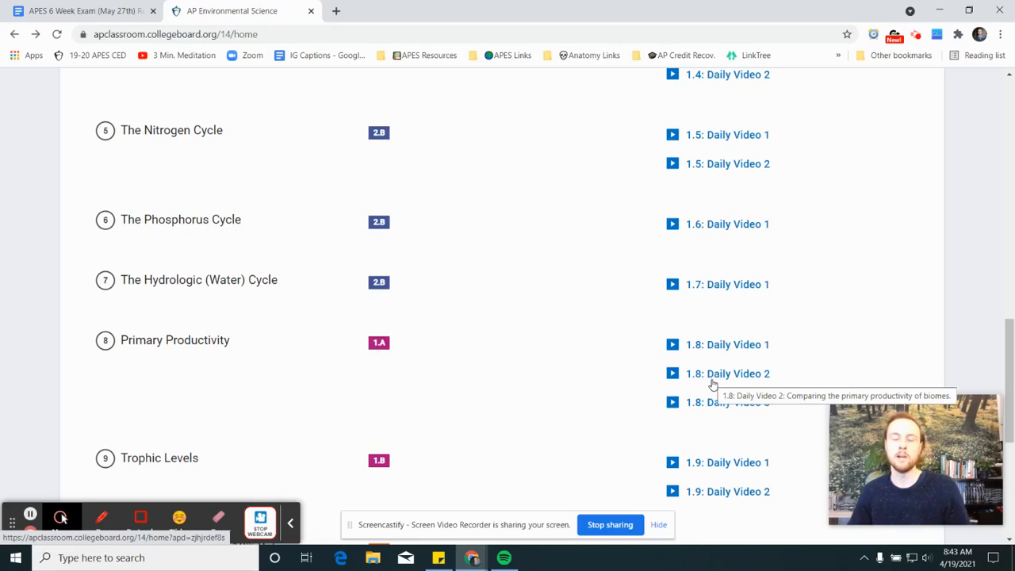